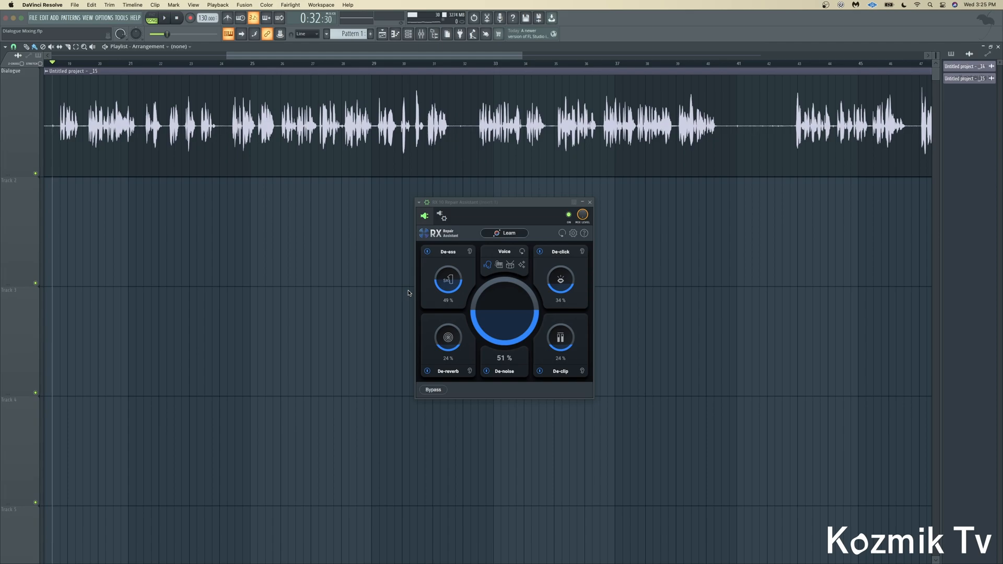
pyautogui.moveTo(411, 285)
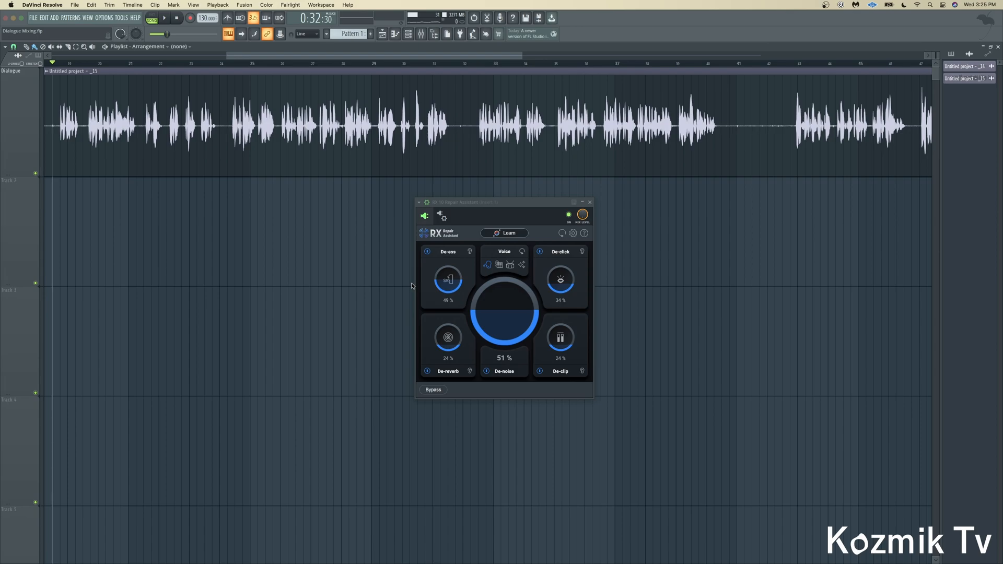
pyautogui.moveTo(485, 276)
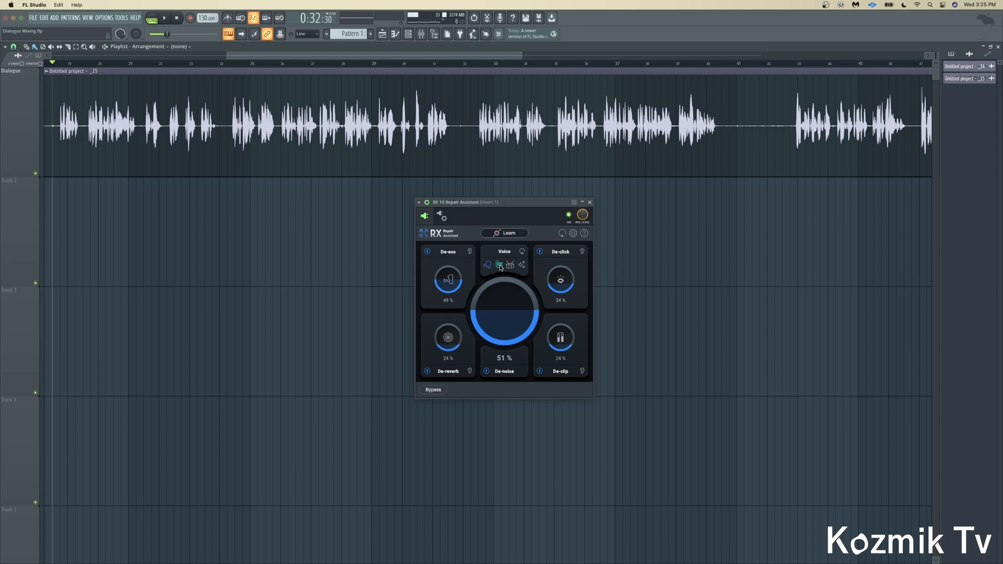
# Toggle RX 10's repair source from Percussion back to Voice, then leave the standalone editor.
pyautogui.click(510, 265)
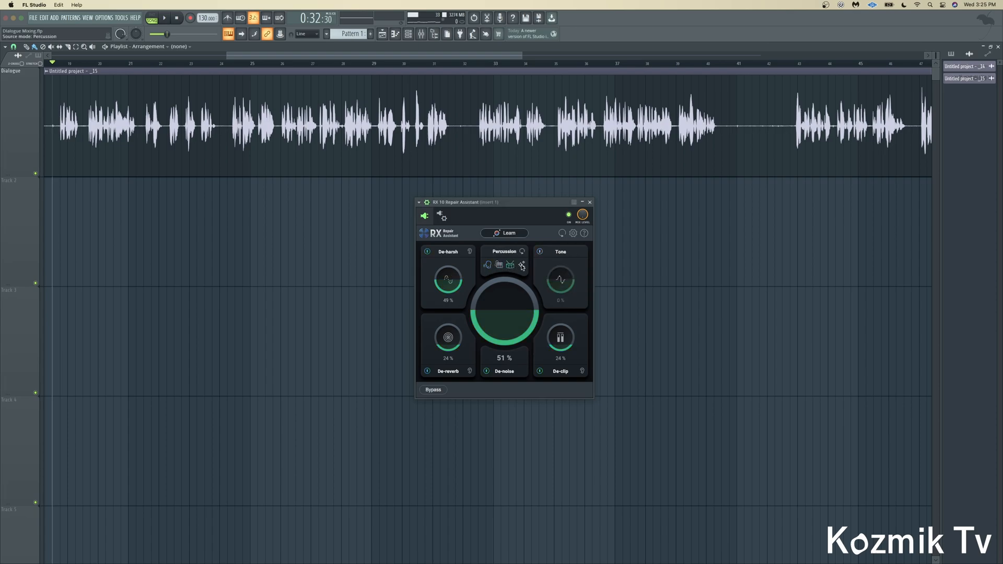
pyautogui.click(488, 265)
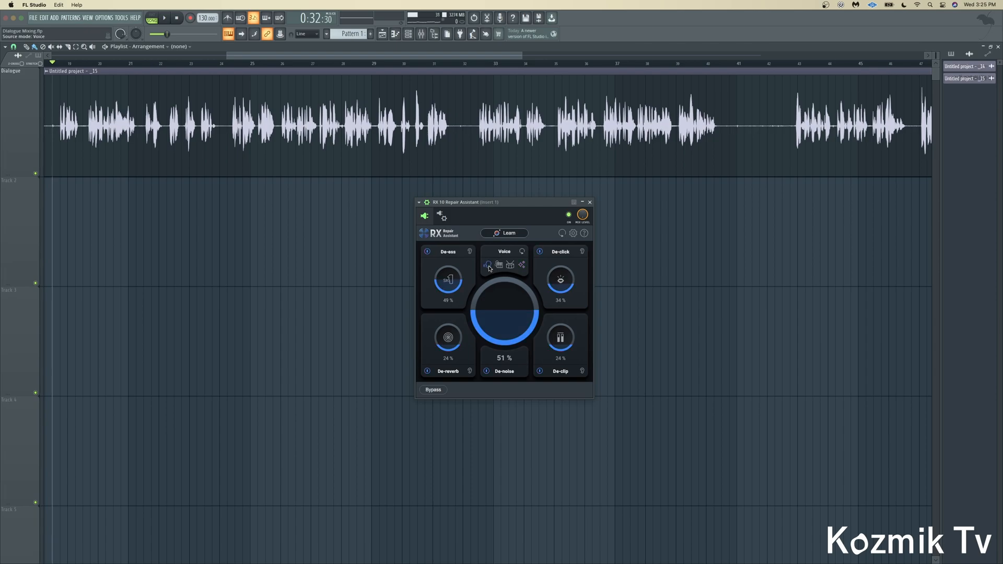
pyautogui.click(505, 233)
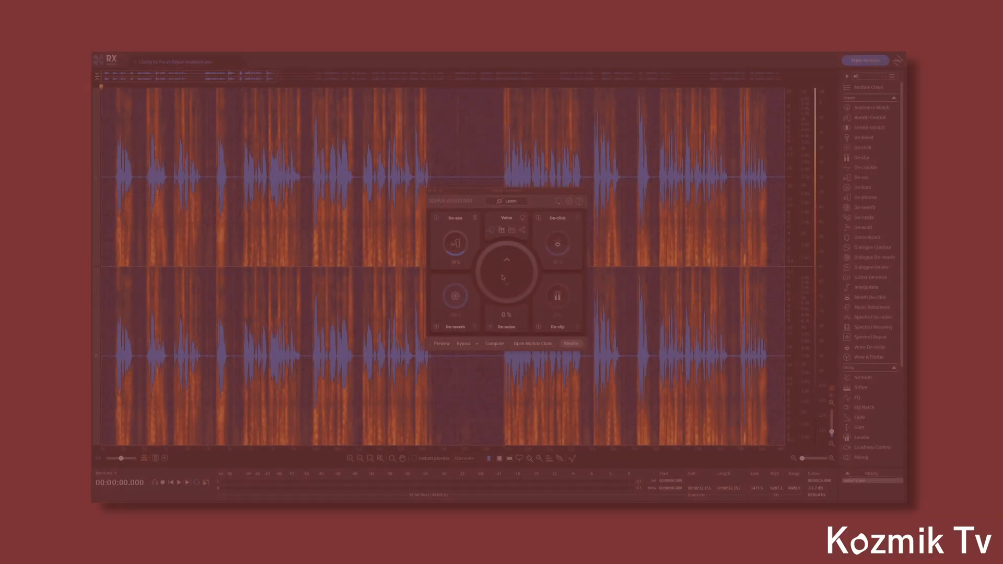
pyautogui.click(532, 344)
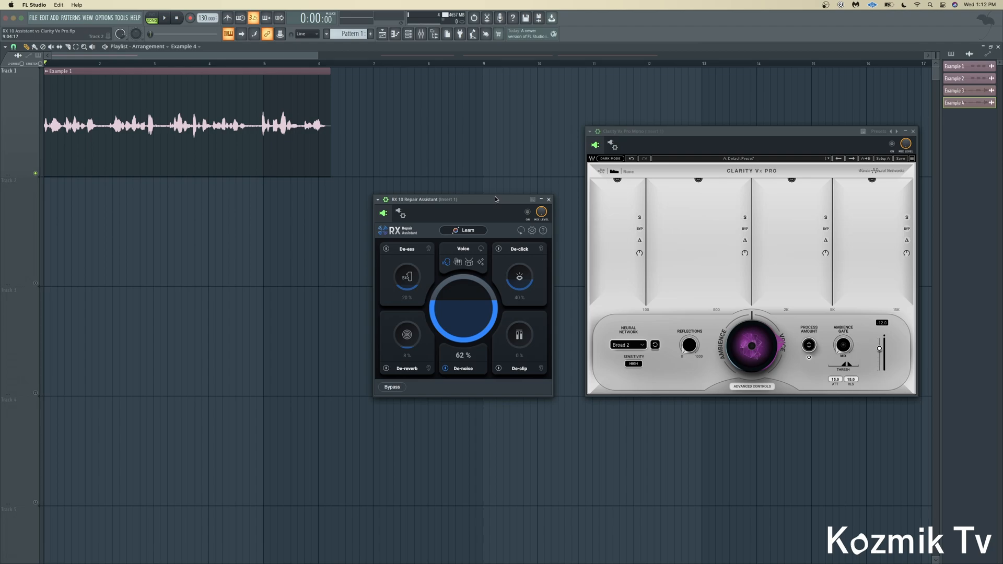
# Play Example 1 untreated, then through RX 10 Repair Assistant, then through Clarity Vx Pro.
pyautogui.click(165, 17)
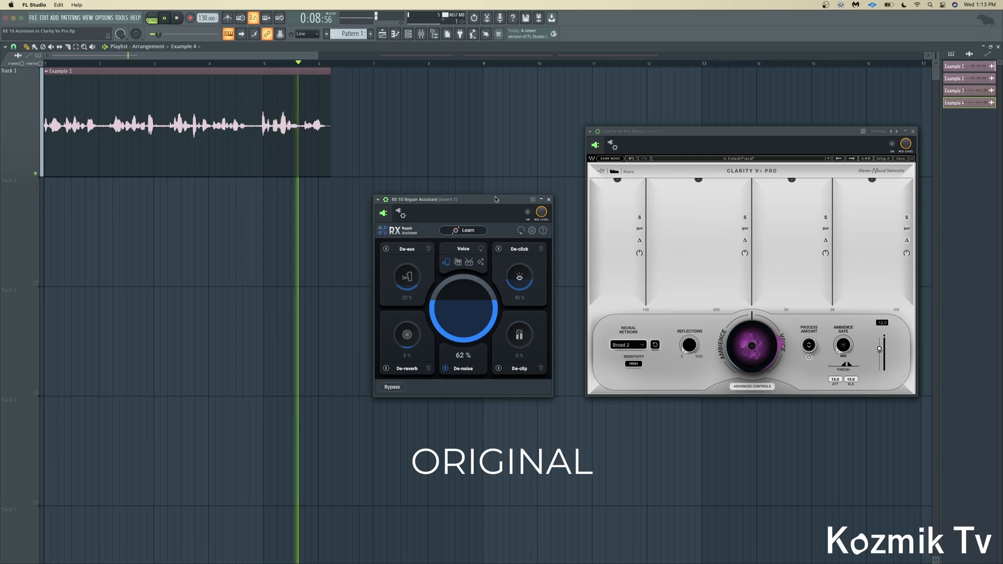
pyautogui.click(177, 17)
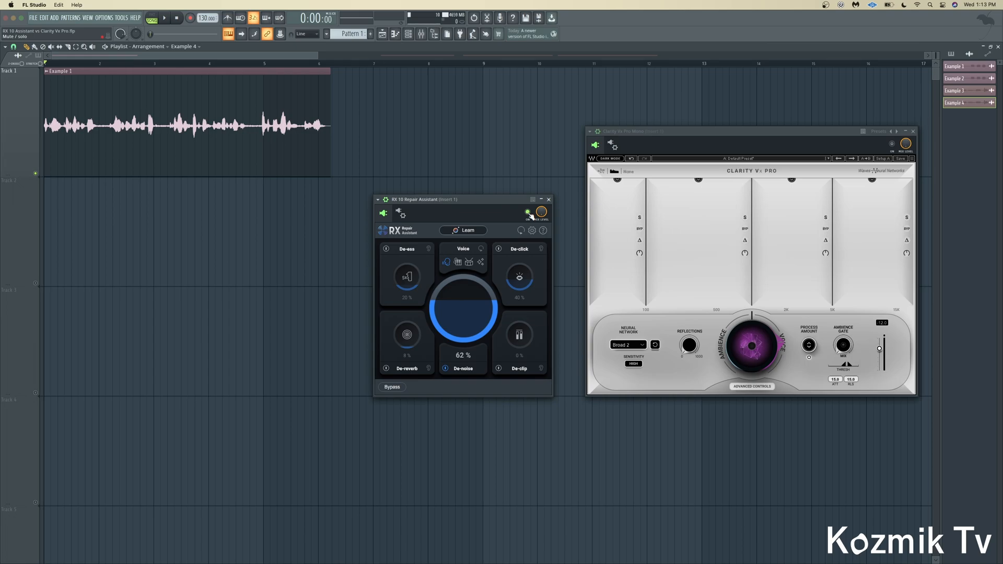
pyautogui.click(164, 18)
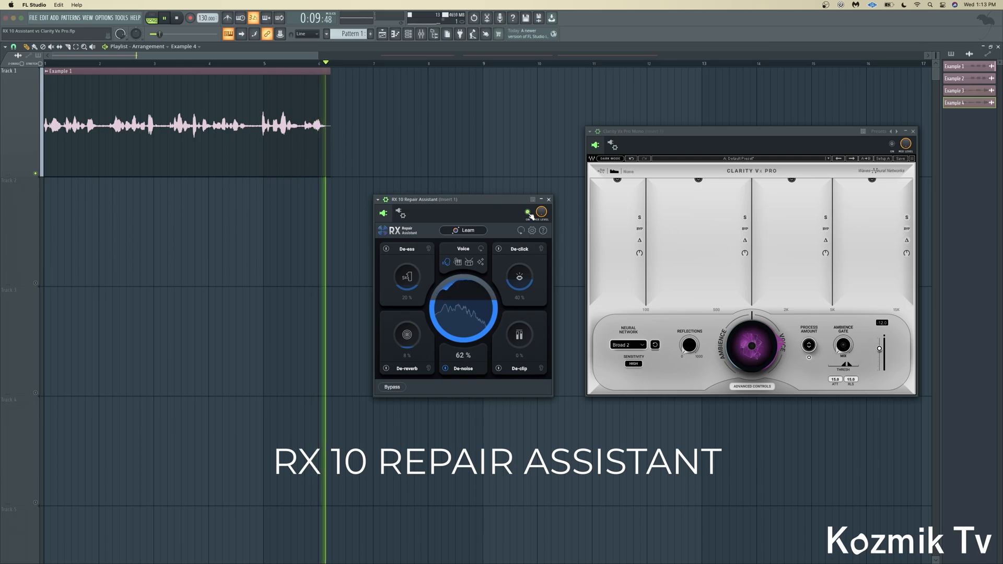
pyautogui.click(165, 18)
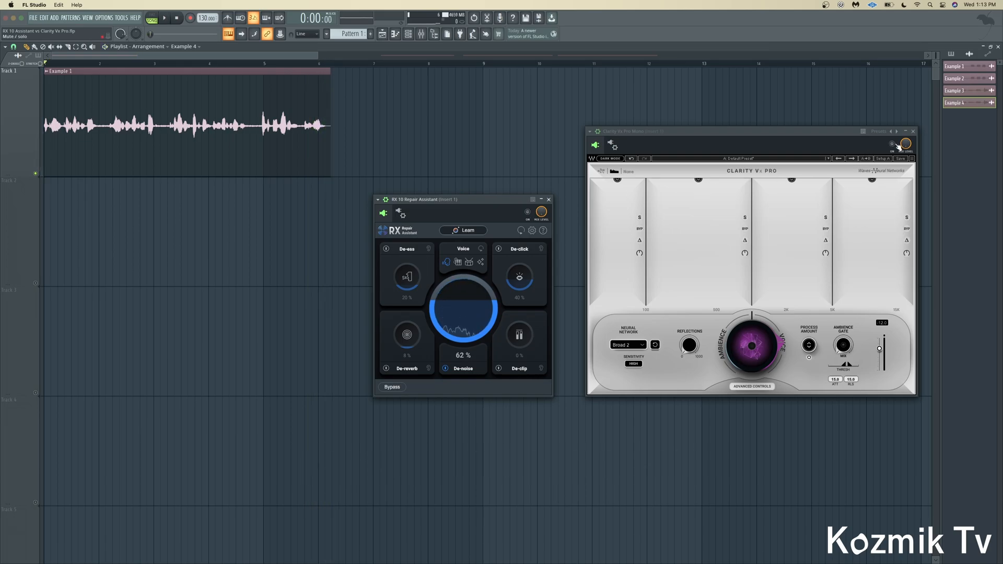
pyautogui.click(164, 17)
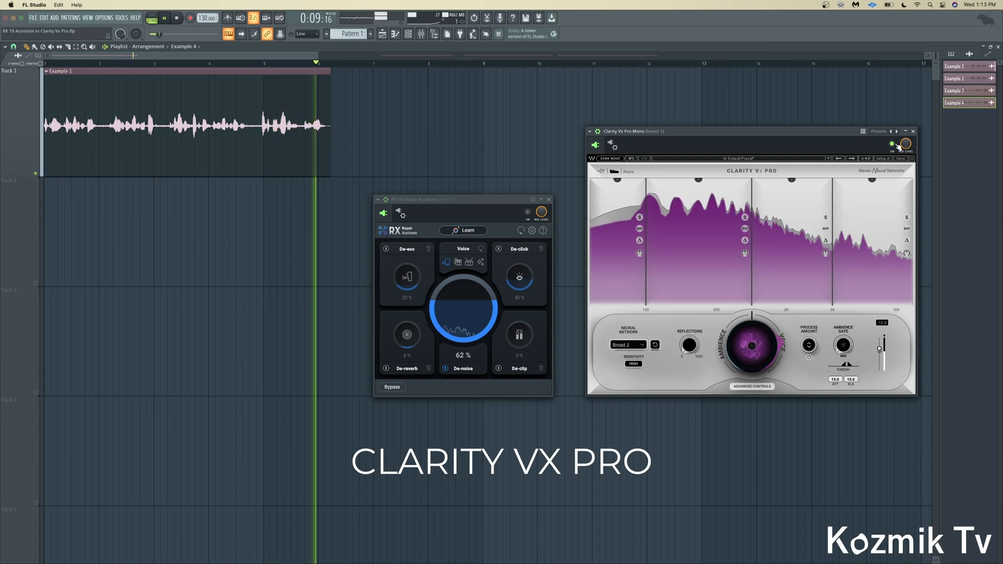
pyautogui.click(164, 17)
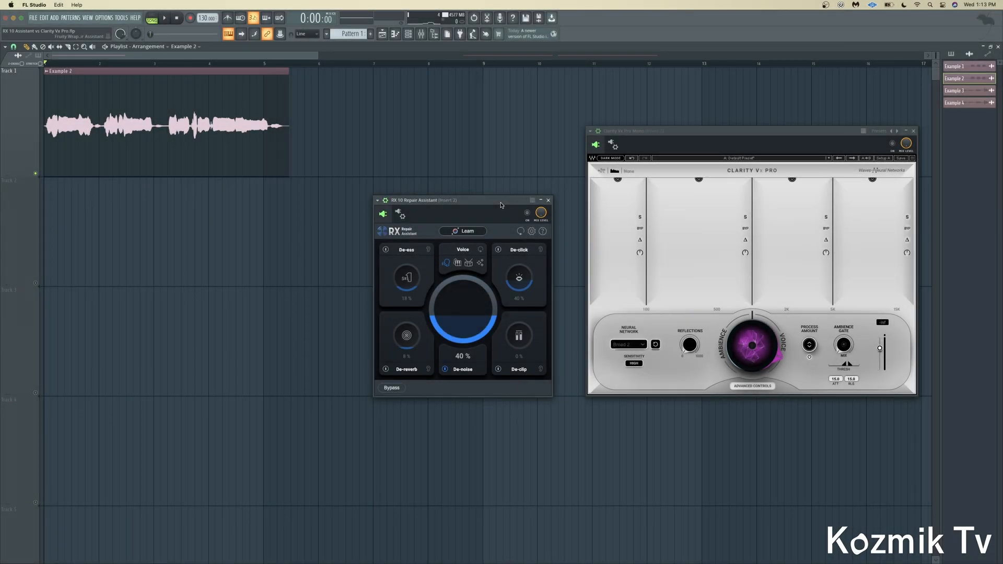
# Play Example 2 with RX 10 Repair Assistant switched on, then start untreated Example 3.
pyautogui.click(163, 18)
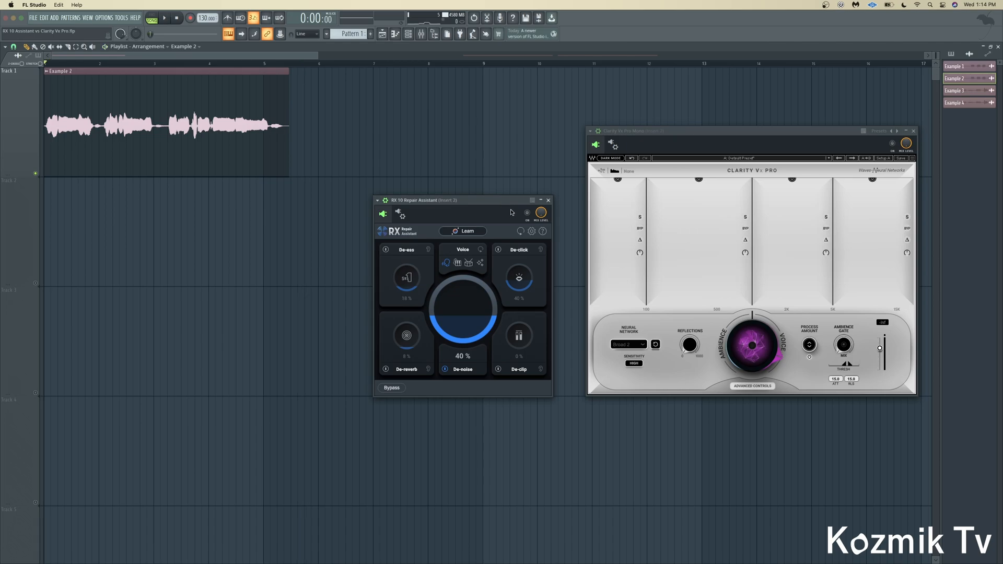
pyautogui.click(164, 17)
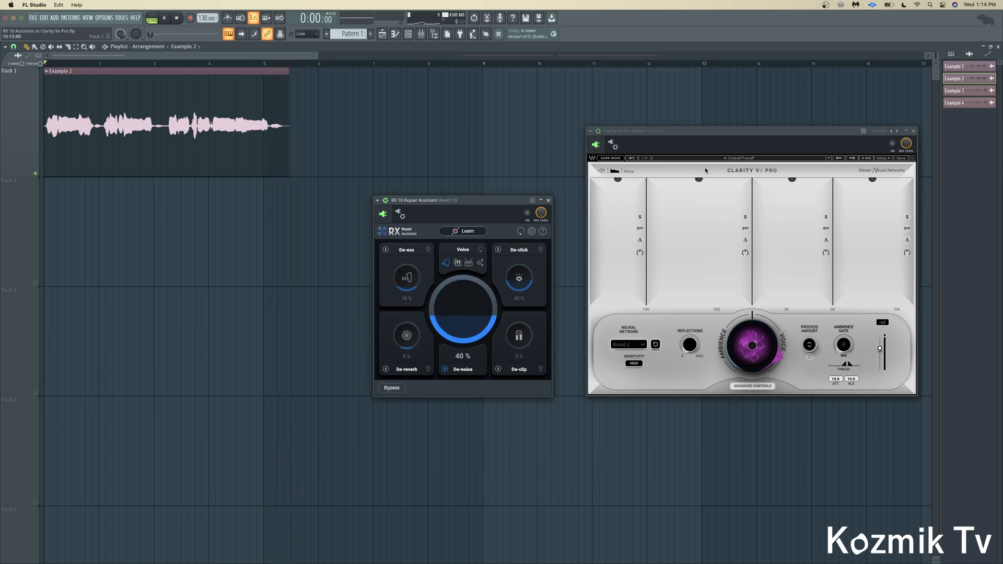
pyautogui.click(165, 17)
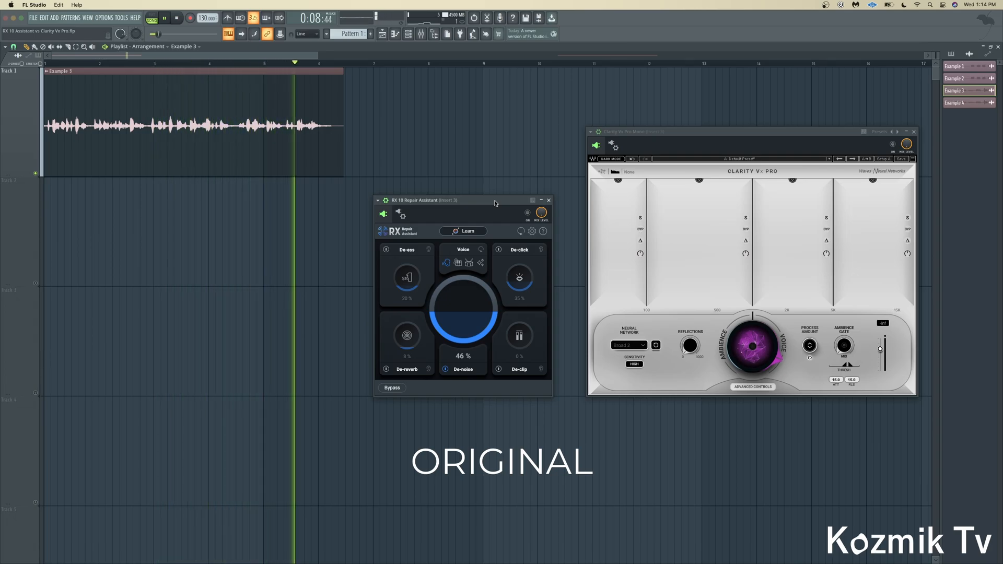
# Stop untreated Example 3, replay it through RX 10 Repair Assistant, then switch to Example 4.
pyautogui.click(177, 17)
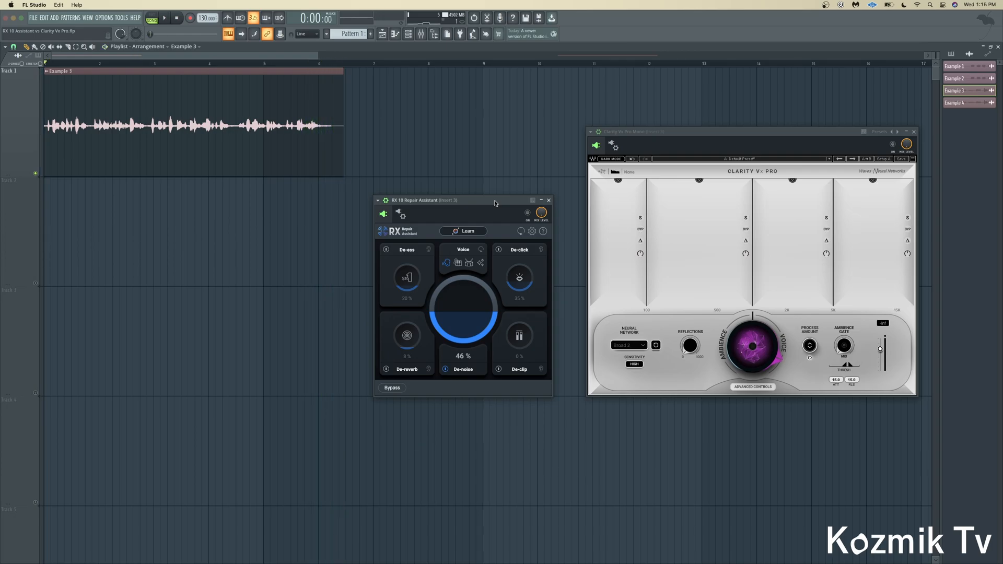
pyautogui.moveTo(529, 214)
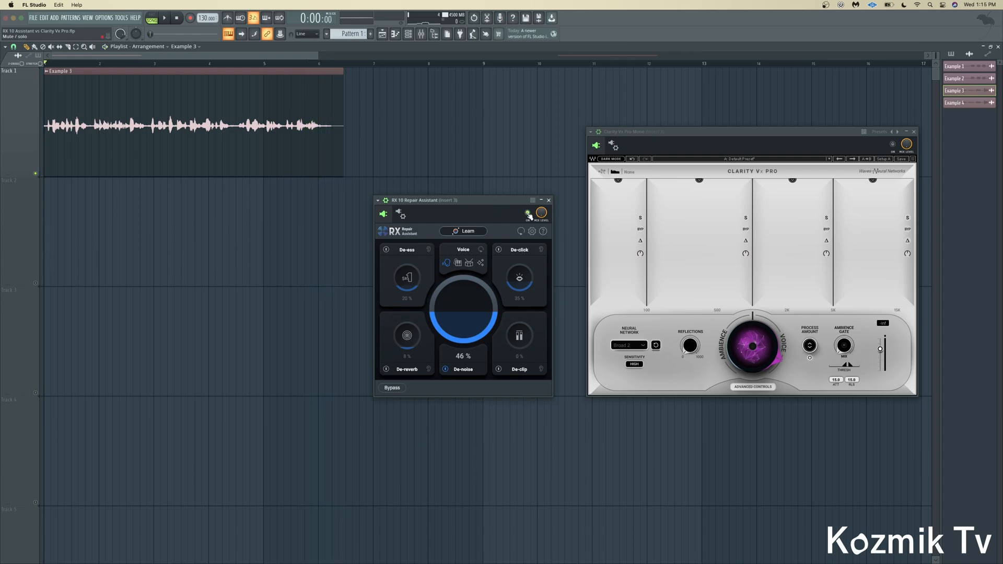
pyautogui.click(164, 17)
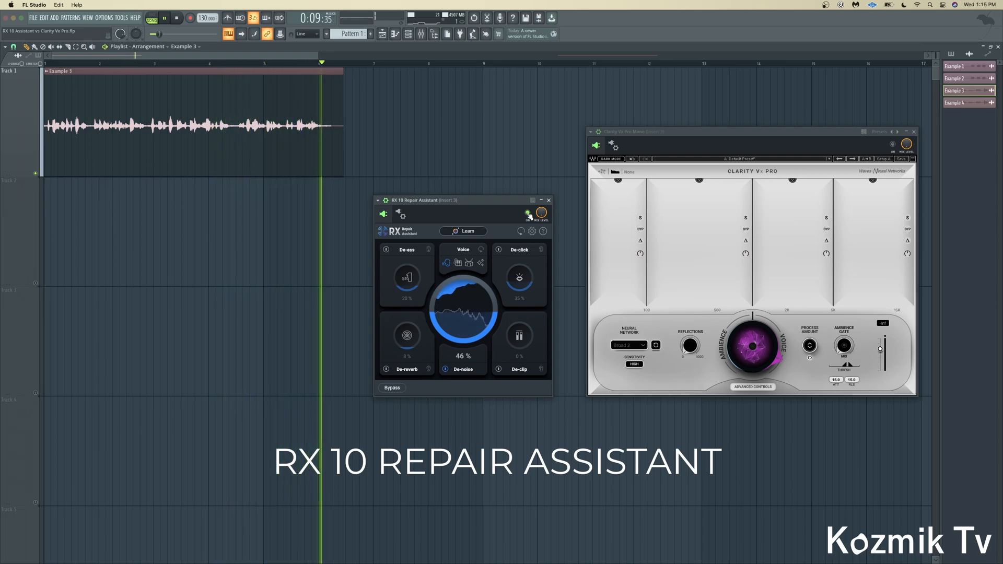
pyautogui.click(176, 18)
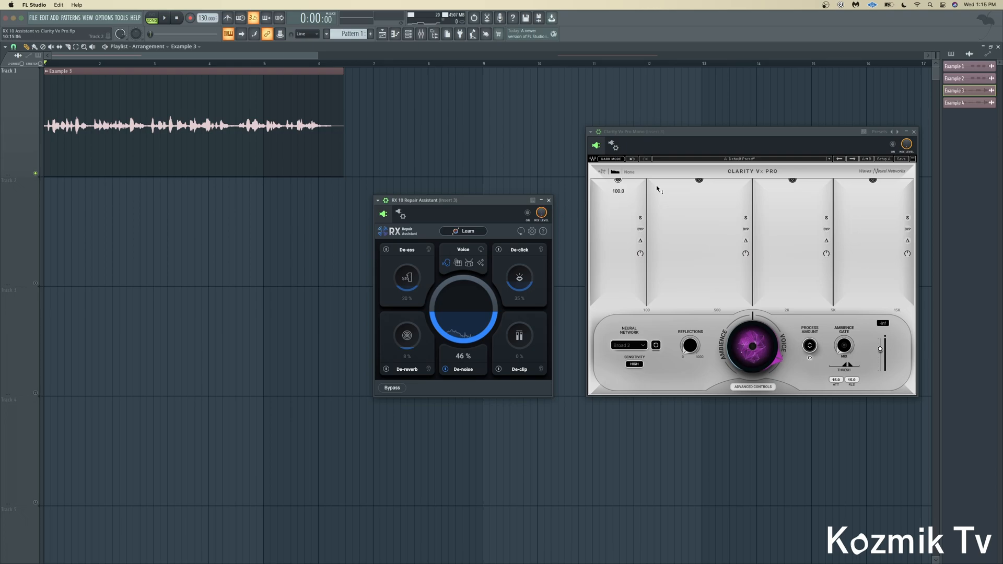
pyautogui.click(164, 18)
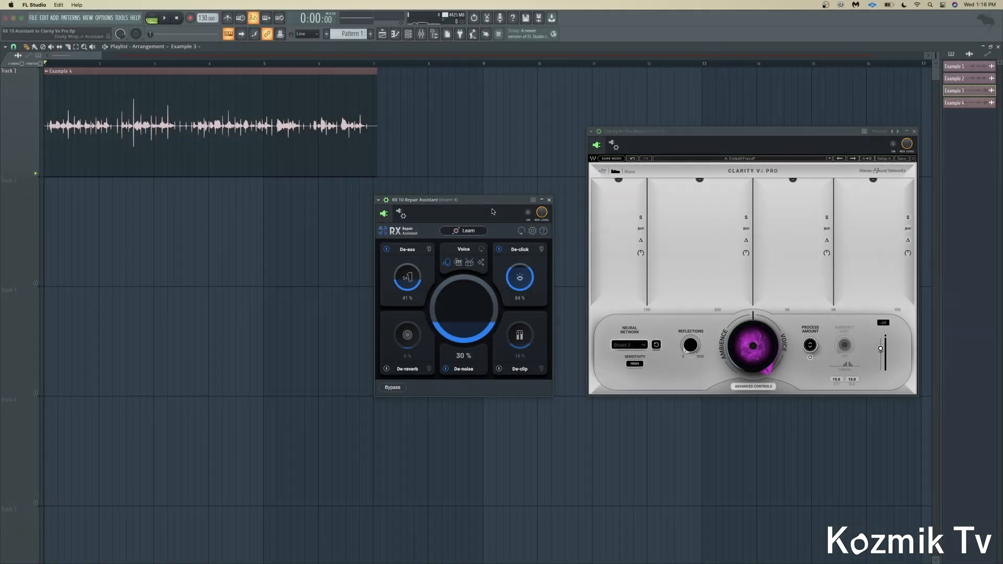
# Play Example 4 untreated, with RX 10 on, then RX 10 off and Clarity Vx Pro on.
pyautogui.click(165, 18)
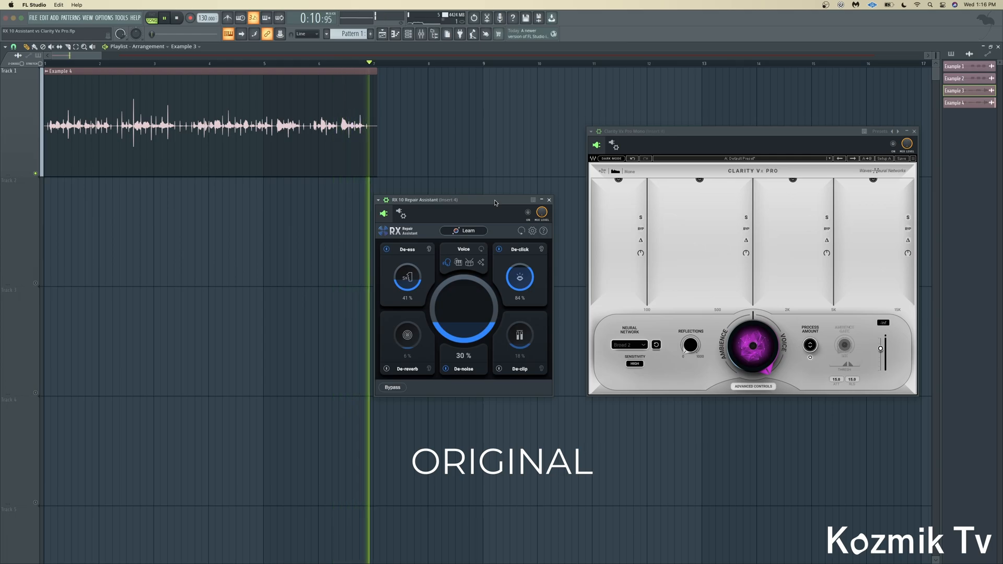
pyautogui.click(164, 17)
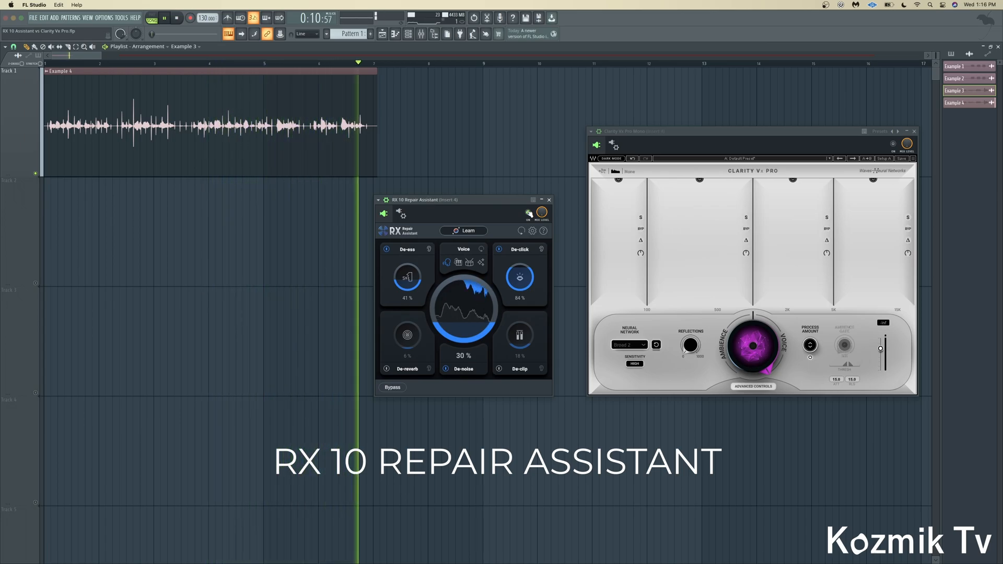
pyautogui.click(165, 17)
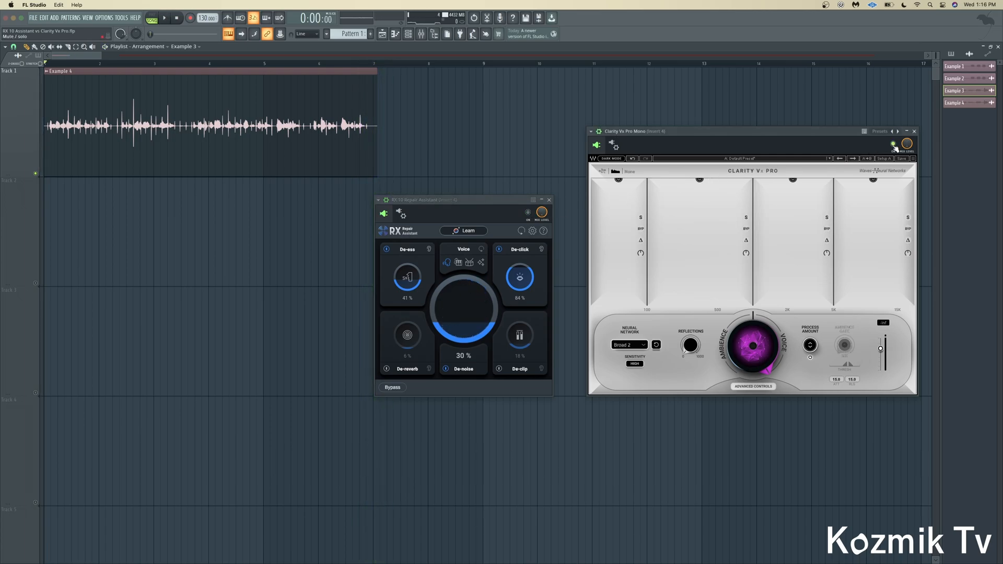
pyautogui.click(165, 17)
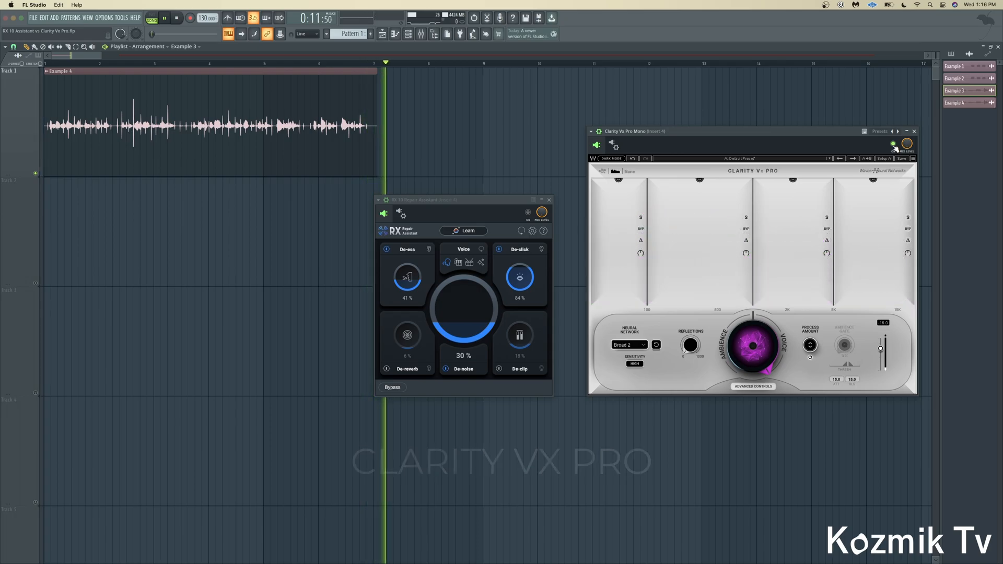
pyautogui.click(176, 17)
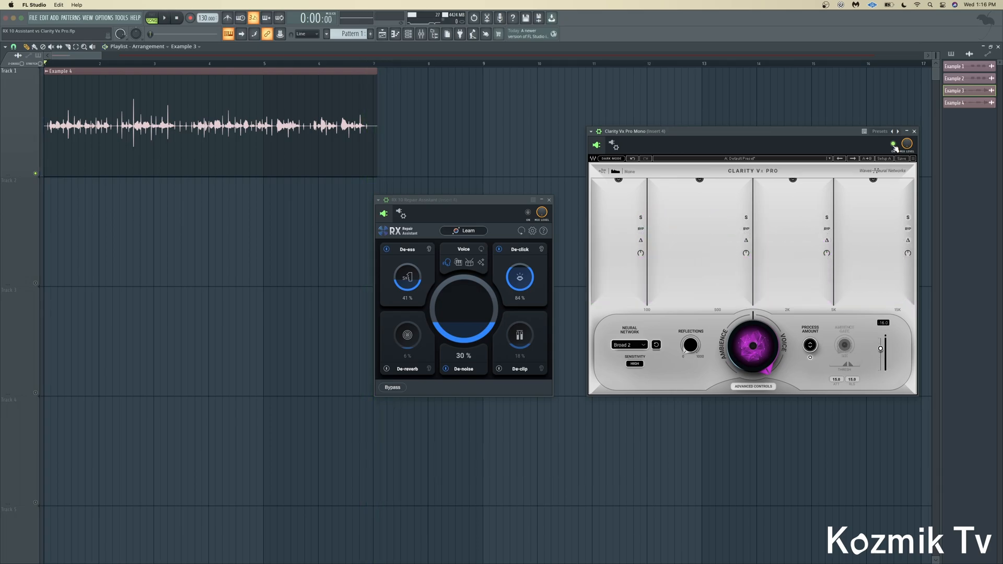